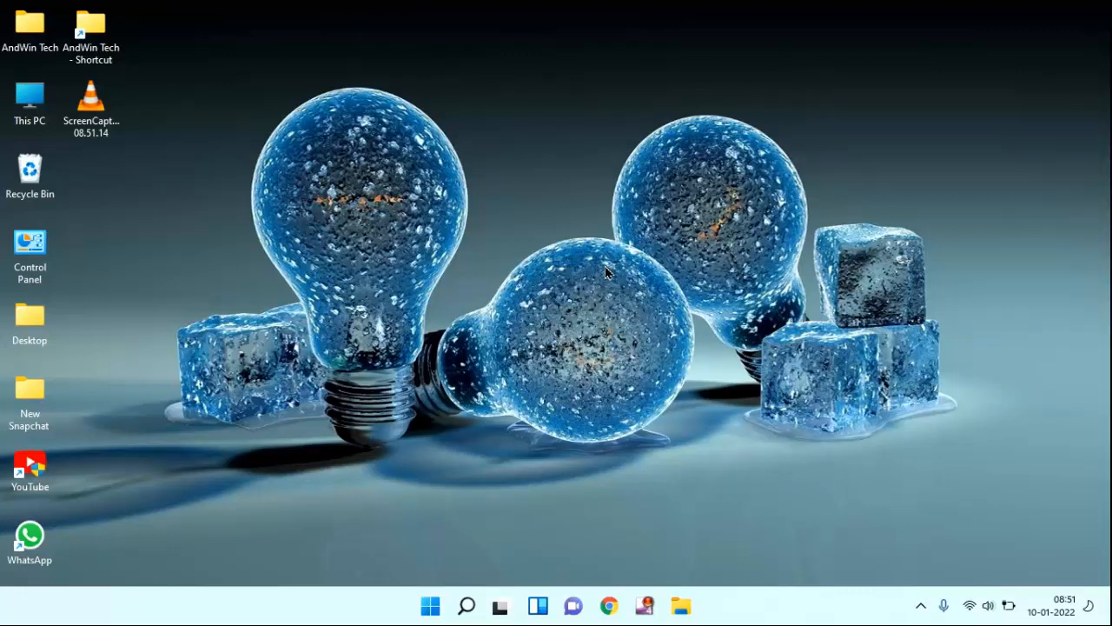
{"action": "mouse_move", "coordinate": [445, 584]}
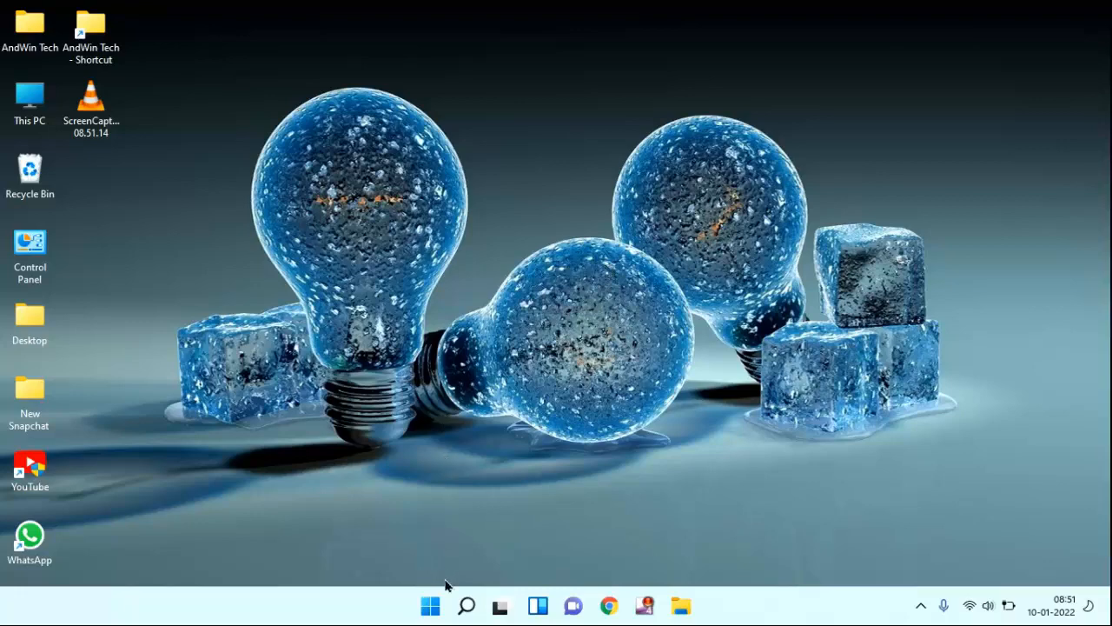
Step: Search 'weather' from the taskbar and launch the Weather app to the Bengaluru North forecast
{"action": "left_click", "coordinate": [431, 605]}
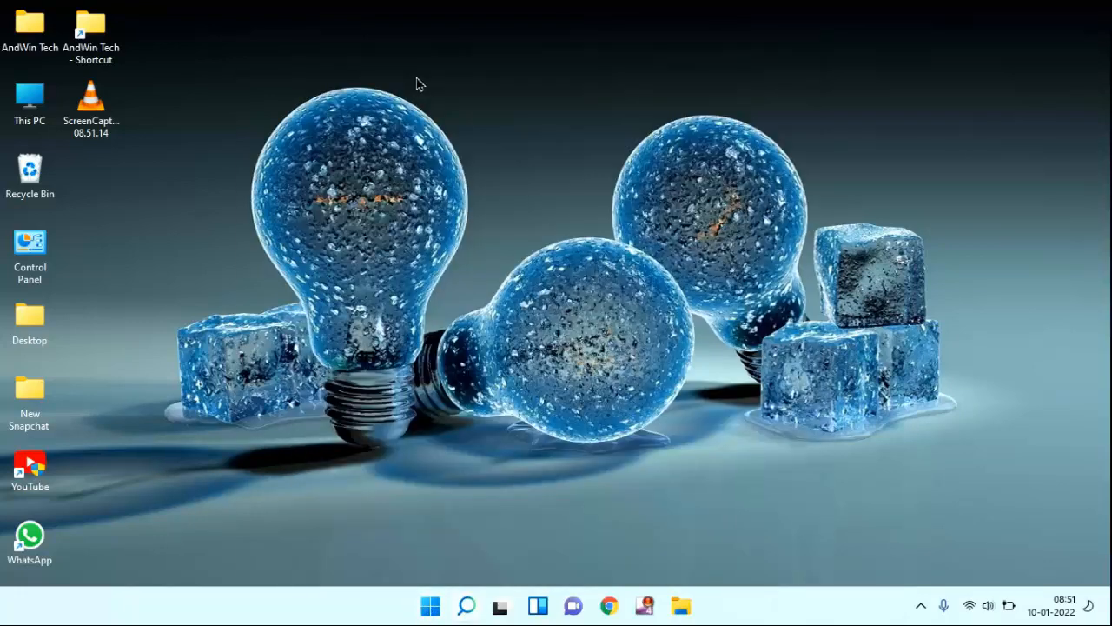
{"action": "left_click", "coordinate": [465, 605]}
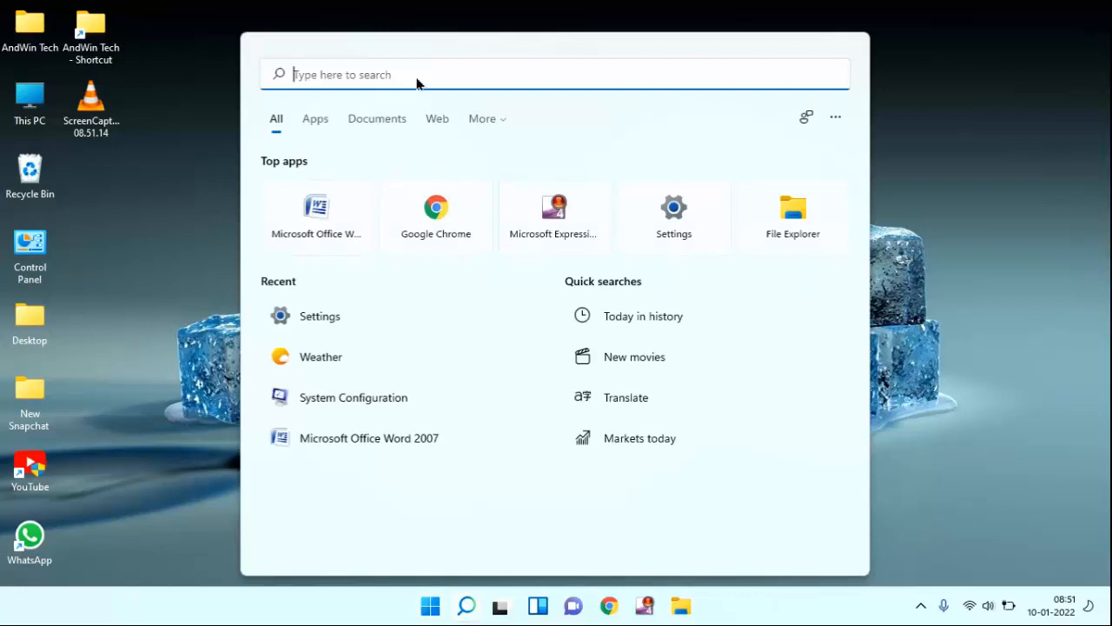
{"action": "type", "text": "weather"}
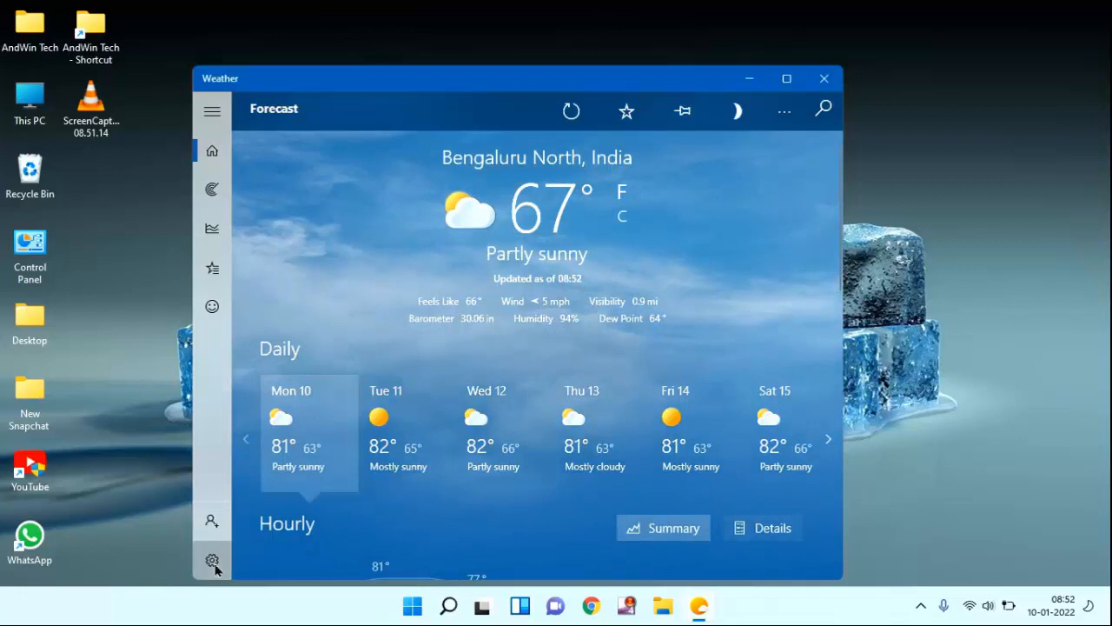
Step: Open Weather's settings page showing temperature unit and Bengaluru North default location
{"action": "left_click", "coordinate": [212, 560]}
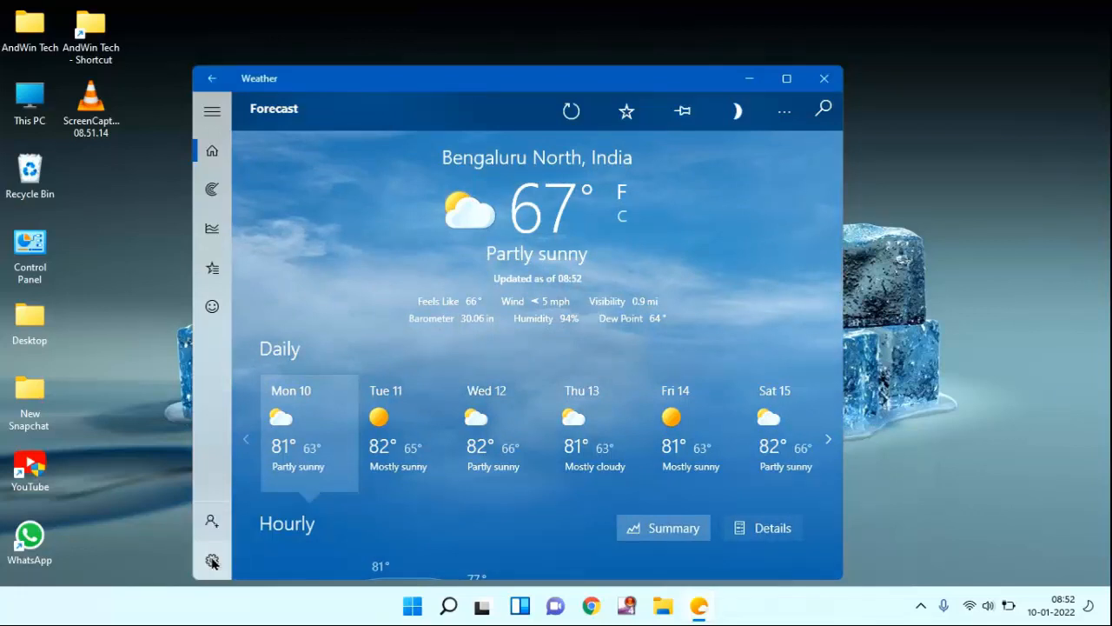
{"action": "left_click", "coordinate": [212, 559]}
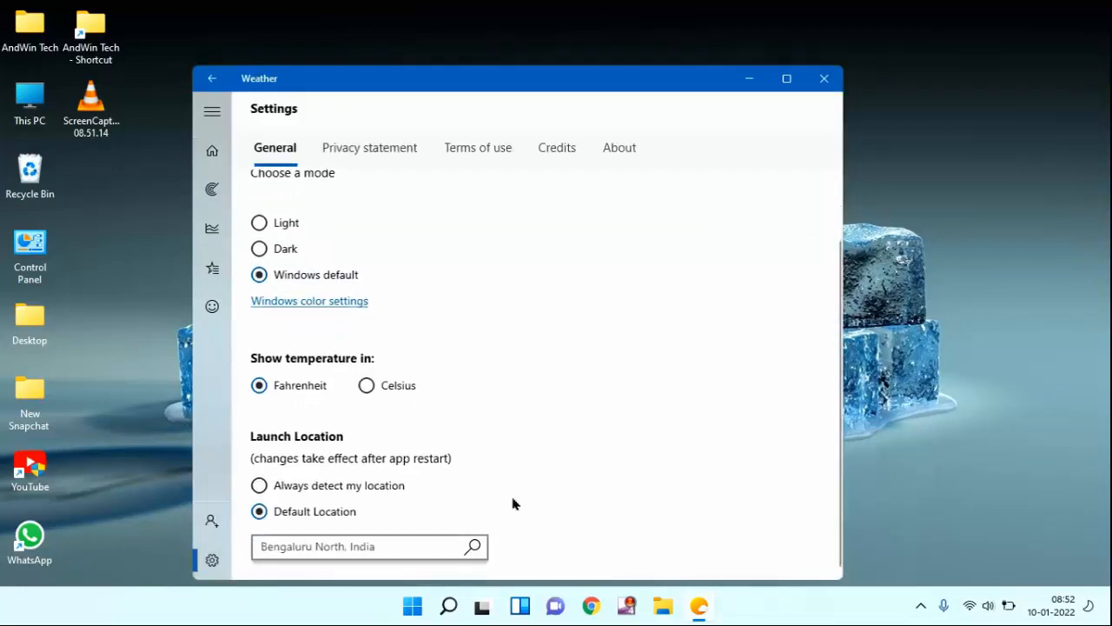
{"action": "mouse_move", "coordinate": [265, 445]}
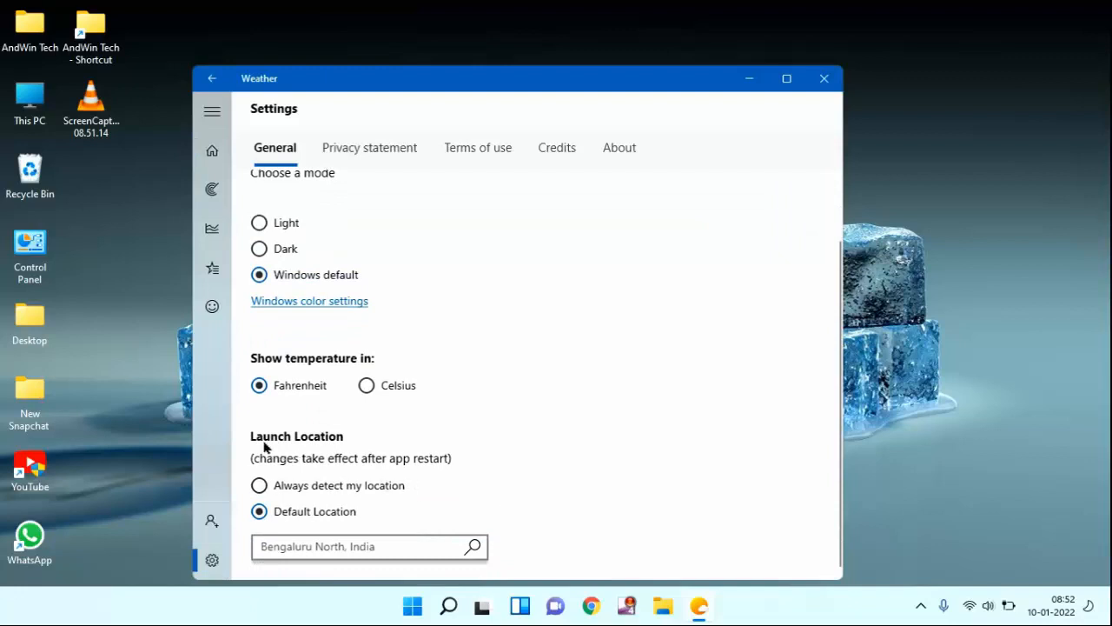
{"action": "mouse_move", "coordinate": [443, 531]}
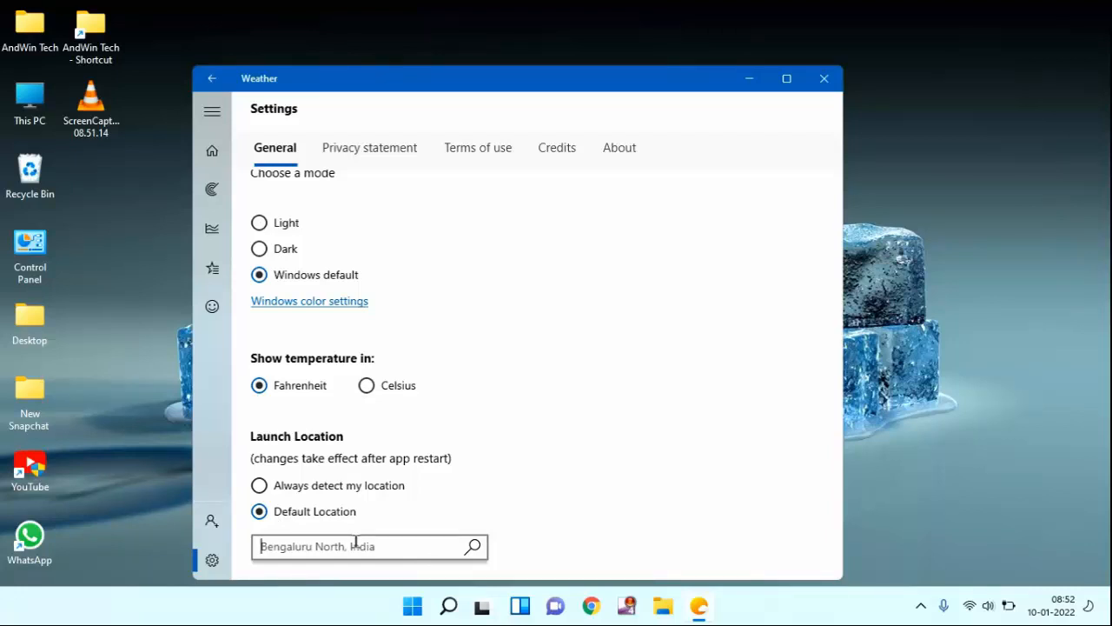
Step: Set the default launch location to Mumbai, Maharashtra, India via the 'india' search
{"action": "type", "text": "india"}
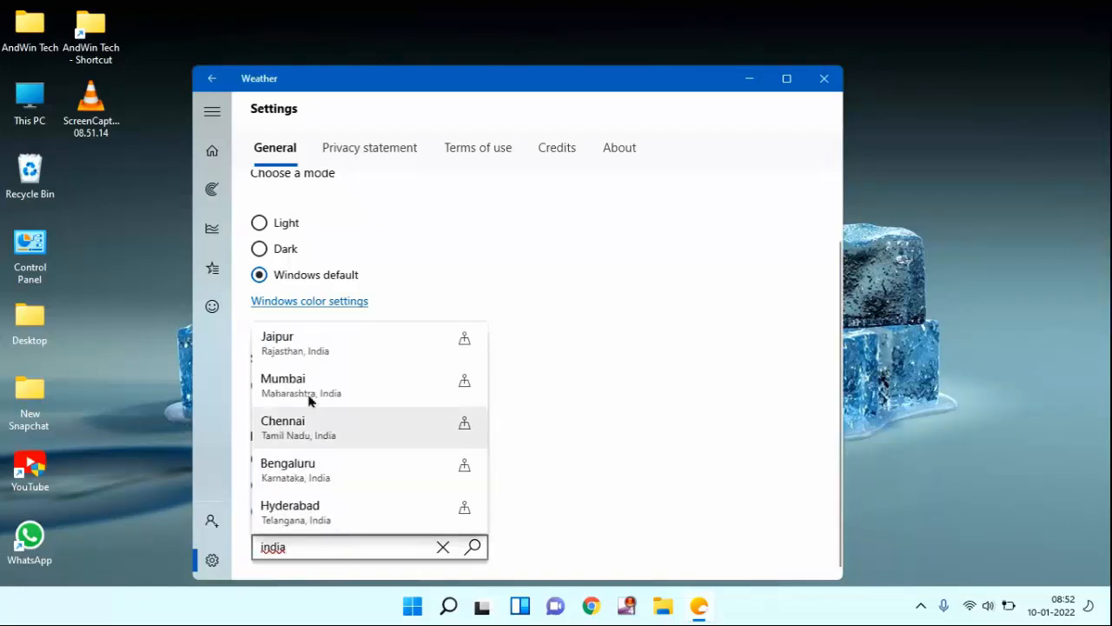
{"action": "mouse_move", "coordinate": [345, 384]}
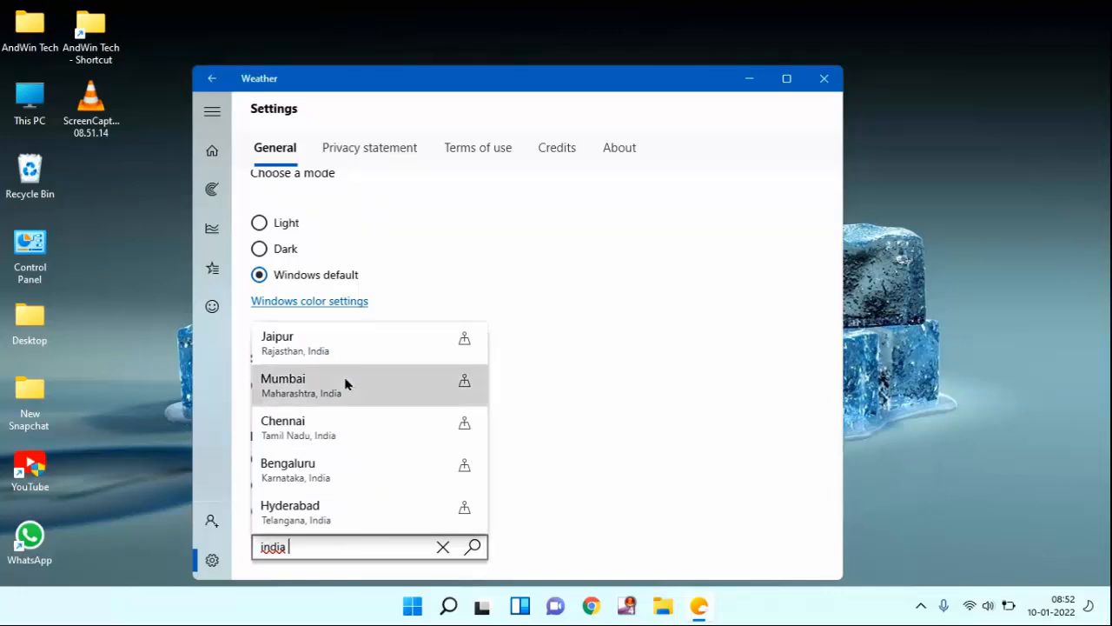
{"action": "left_click", "coordinate": [281, 386]}
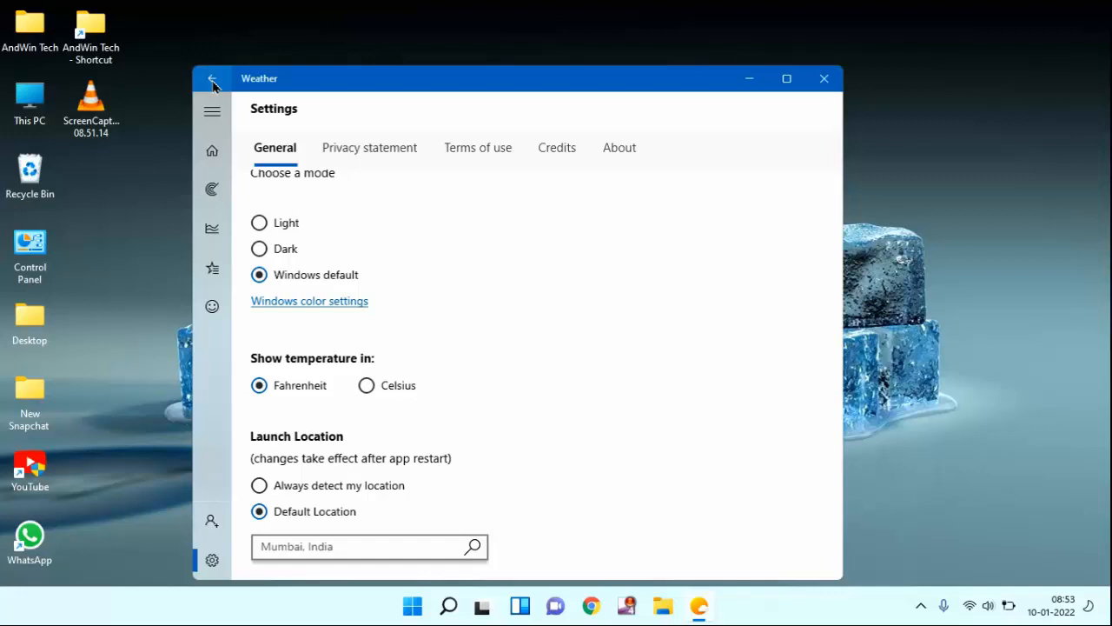
{"action": "left_click", "coordinate": [212, 78]}
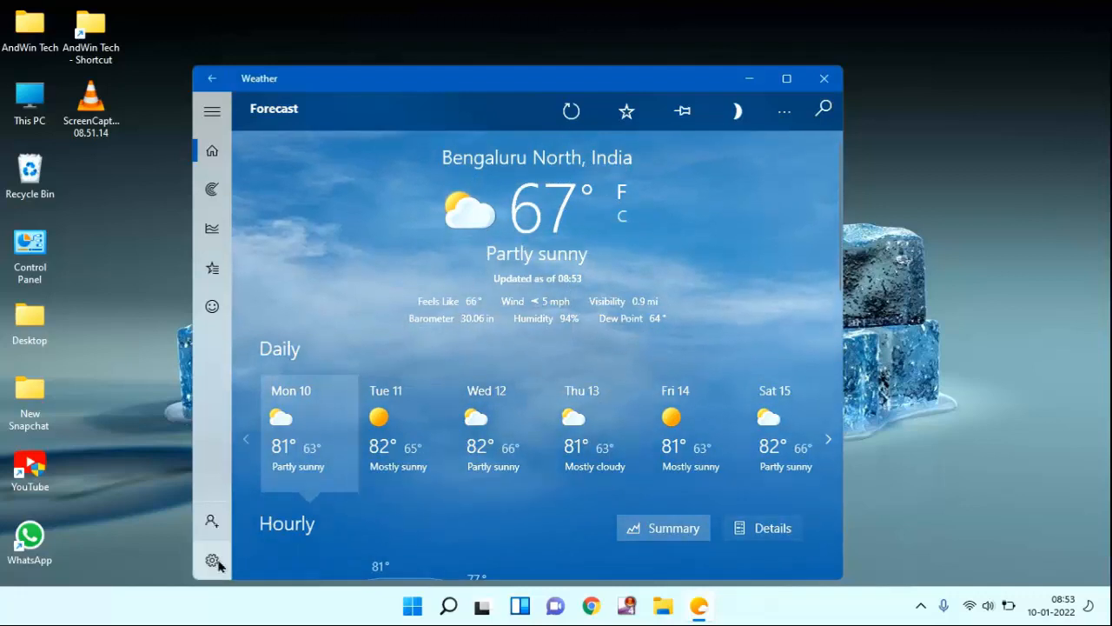
{"action": "left_click", "coordinate": [212, 560]}
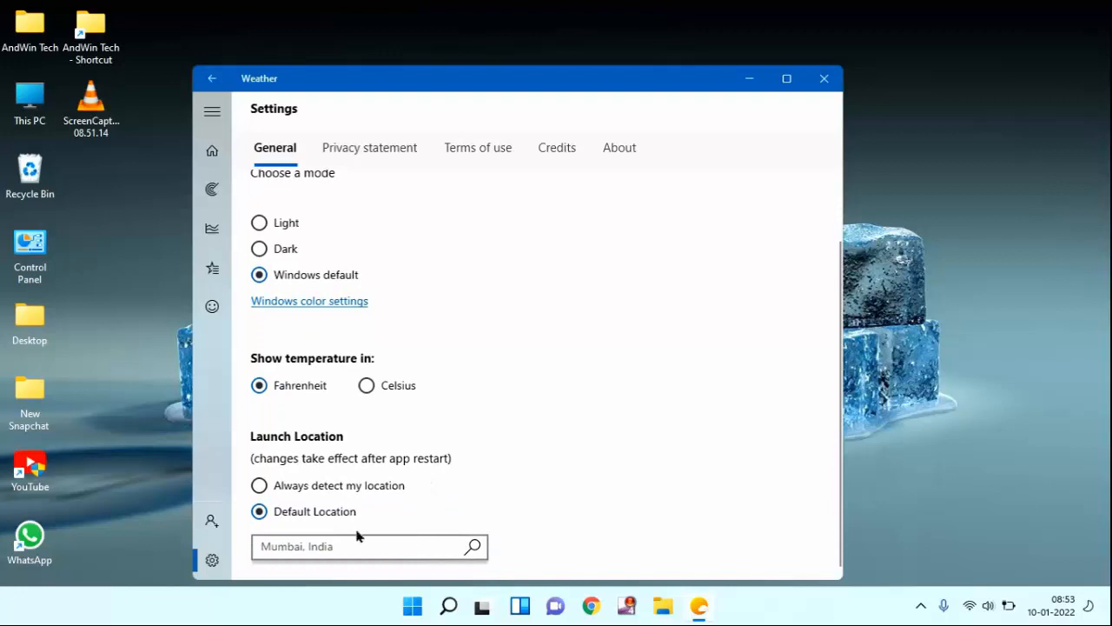
{"action": "mouse_move", "coordinate": [420, 516]}
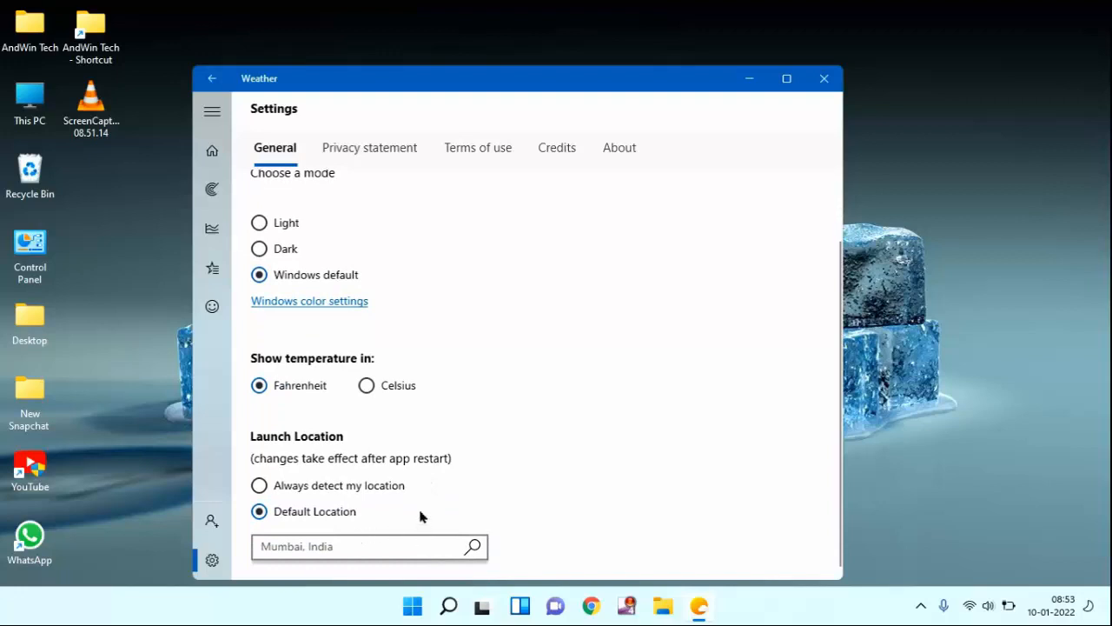
{"action": "mouse_move", "coordinate": [298, 473]}
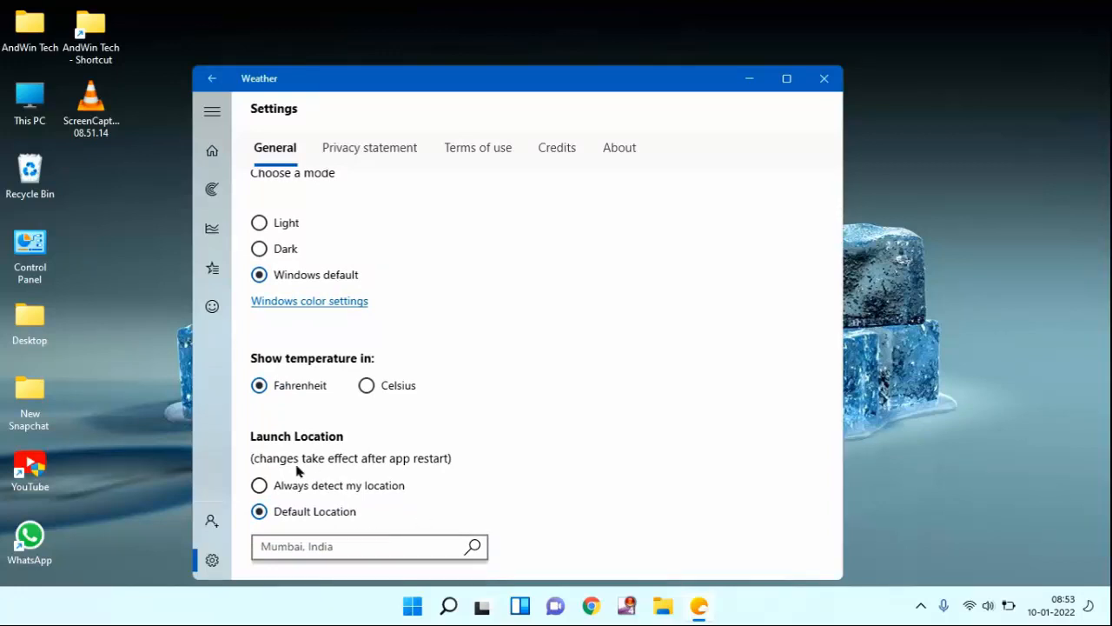
{"action": "mouse_move", "coordinate": [365, 469]}
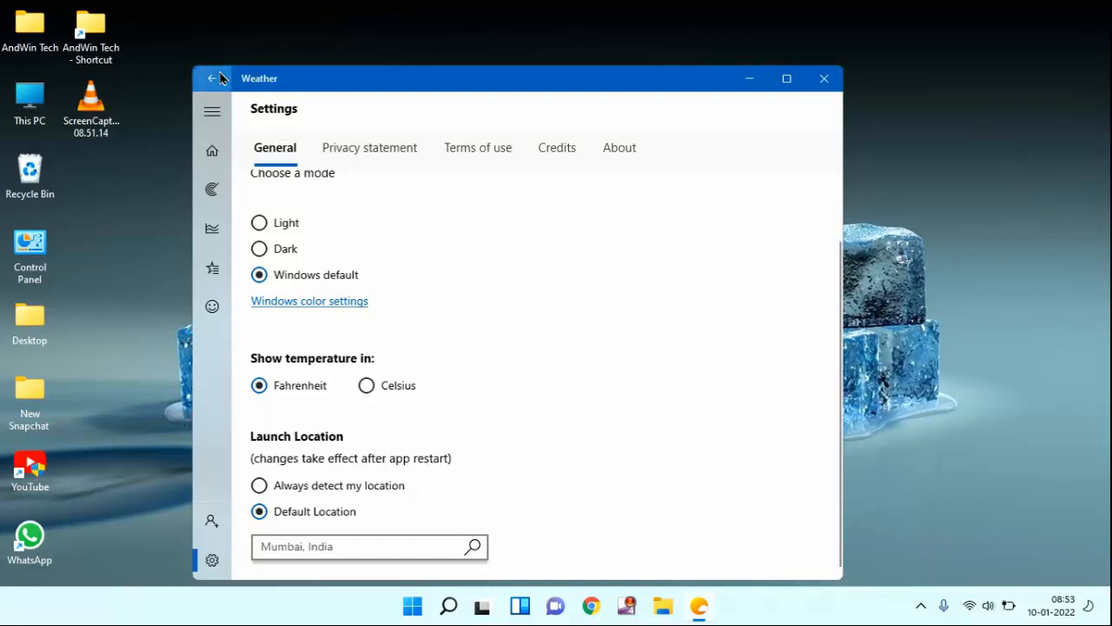
Step: Return to the Bengaluru North forecast and close the Weather app
{"action": "left_click", "coordinate": [212, 78]}
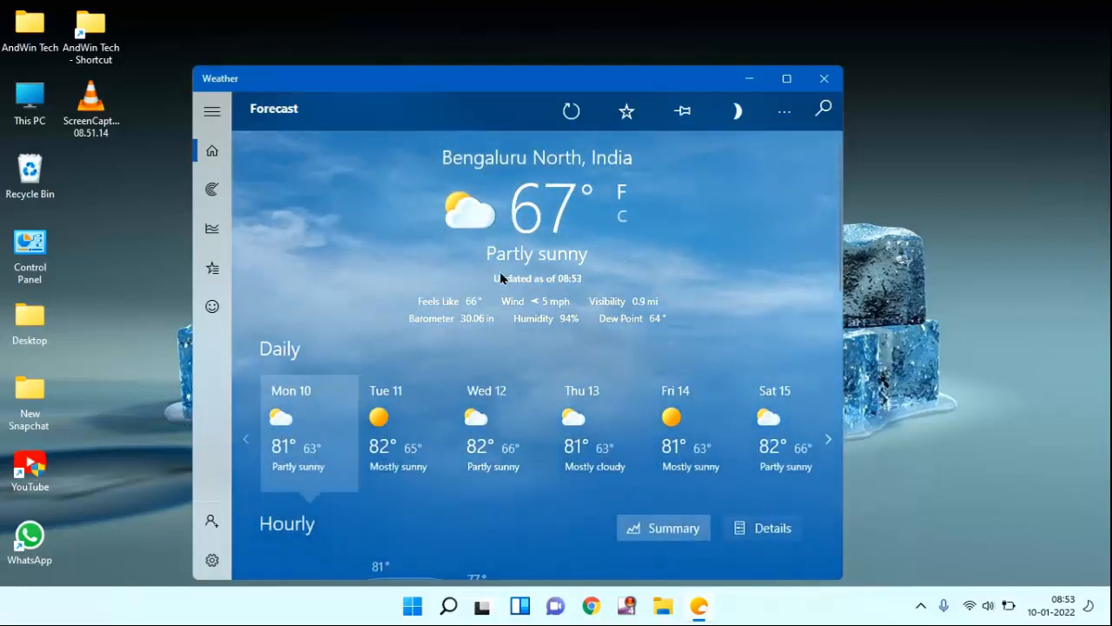
{"action": "mouse_move", "coordinate": [824, 78]}
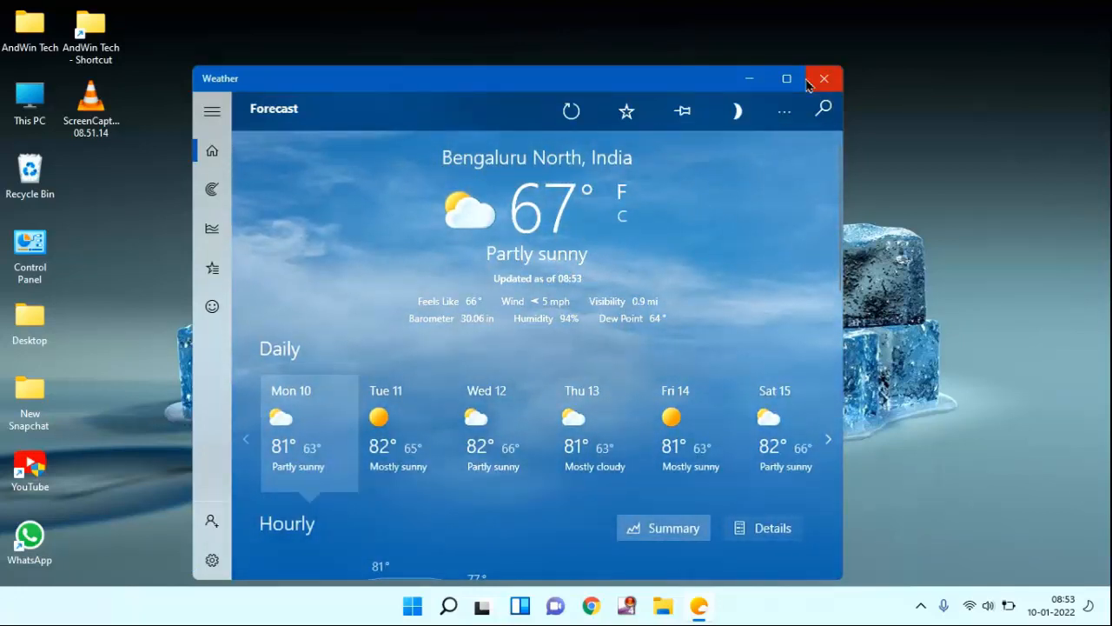
{"action": "mouse_move", "coordinate": [824, 78]}
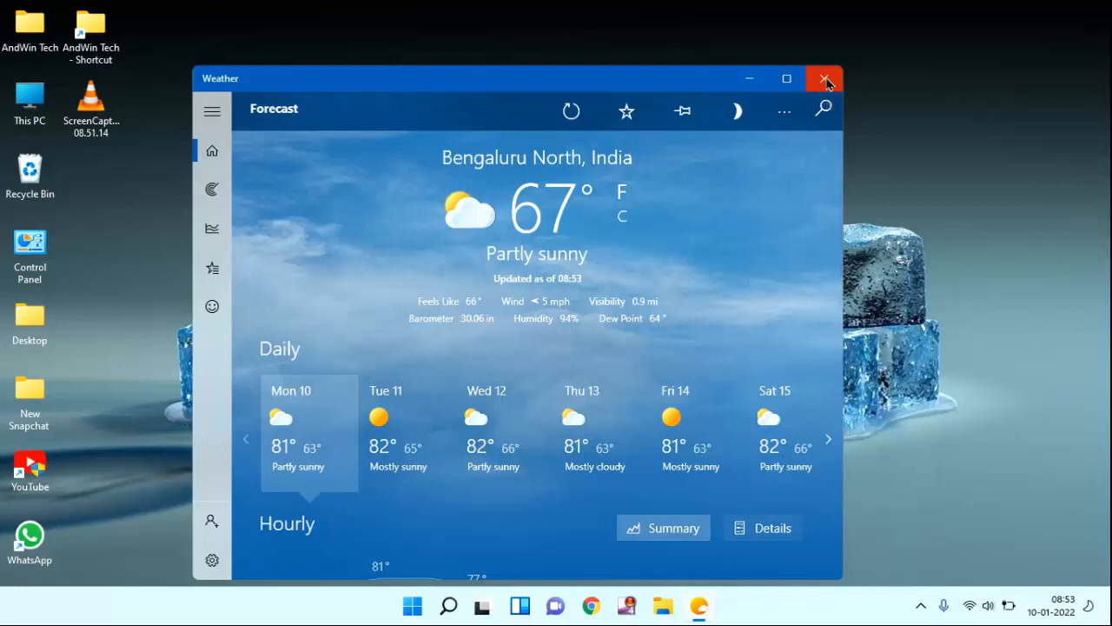
{"action": "left_click", "coordinate": [824, 78]}
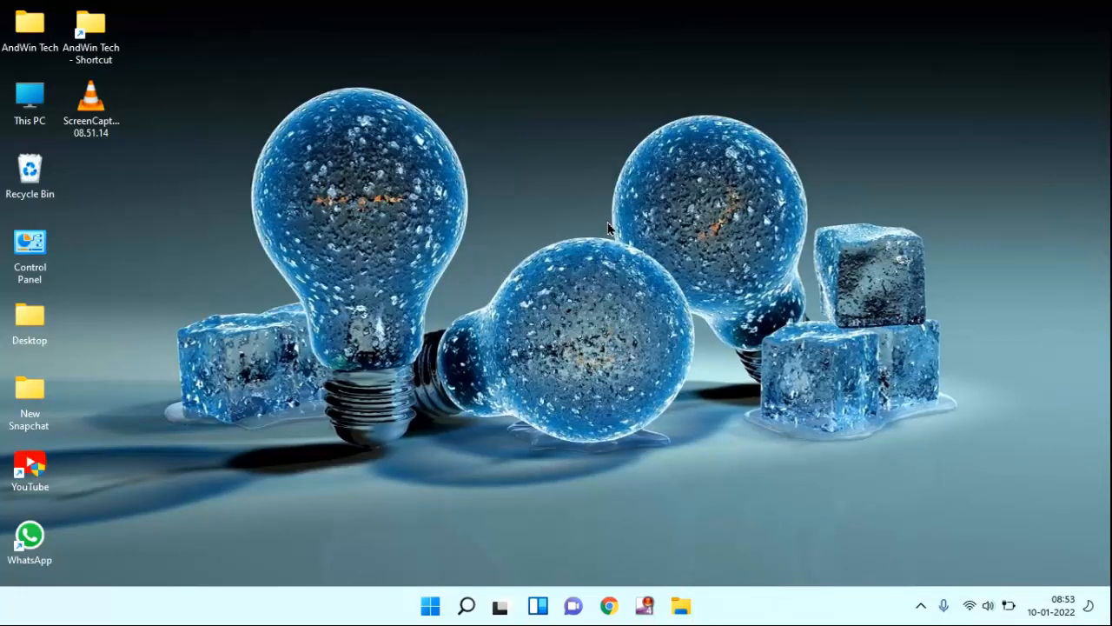